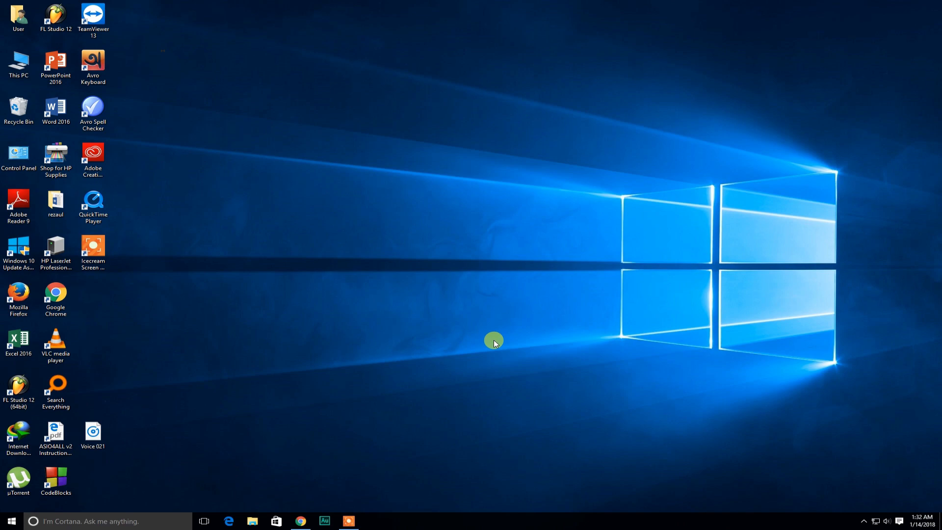
mouse_move(641, 306)
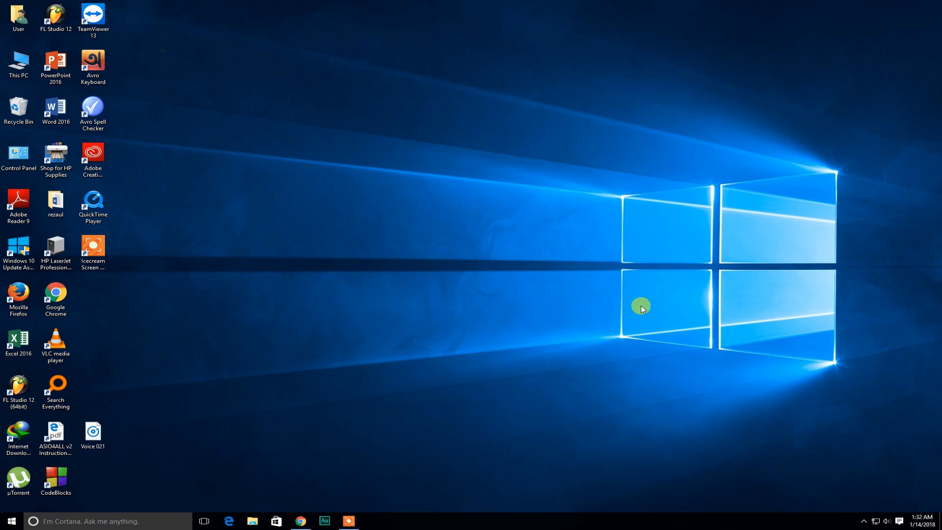
mouse_move(642, 313)
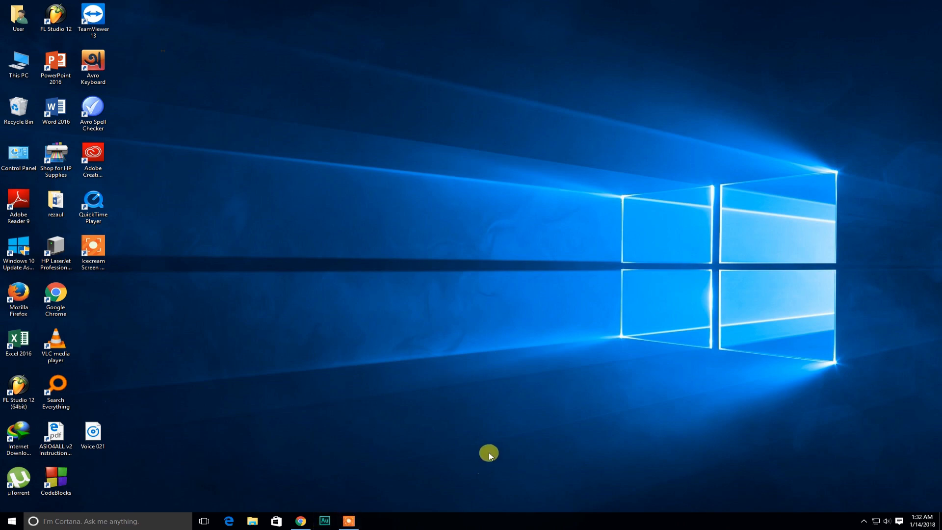
- Bring the Untitled 1 audio file from Local Disk (M:) into Audition's Files panel via File Explorer
click(323, 521)
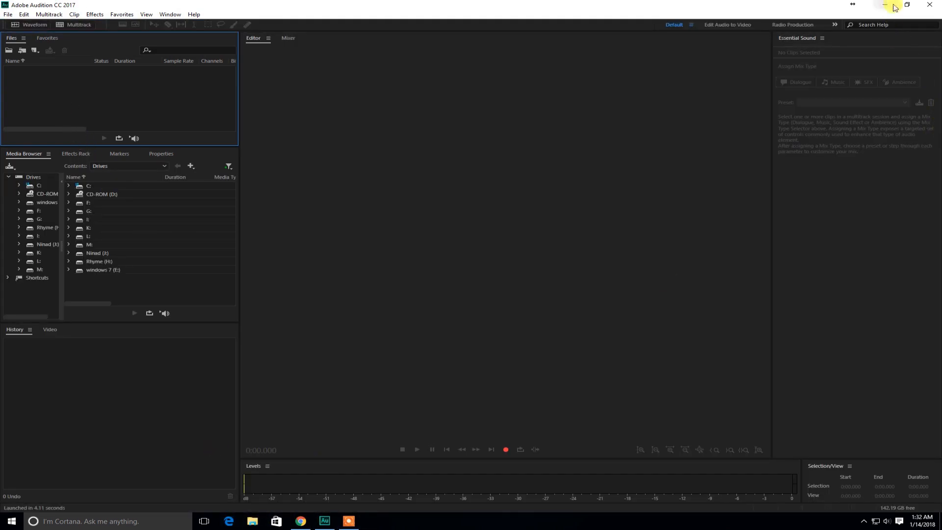
click(252, 521)
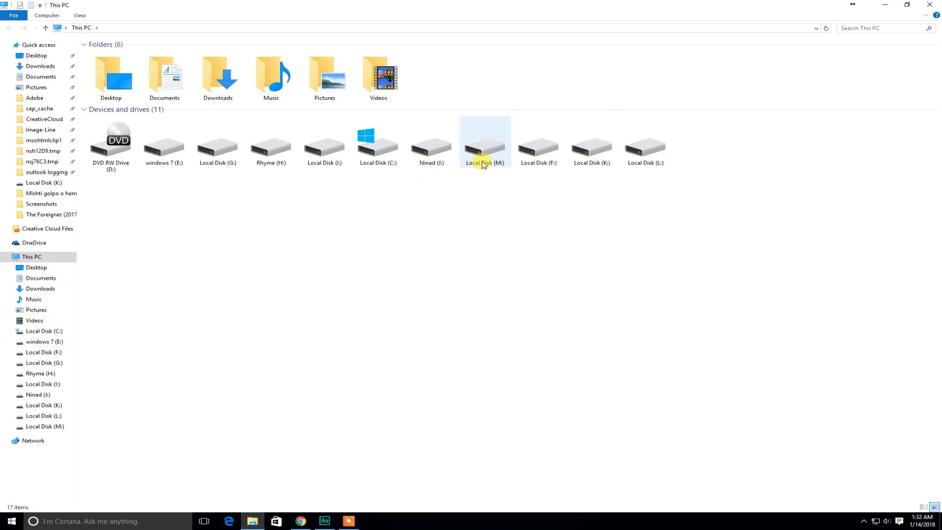
double_click(484, 142)
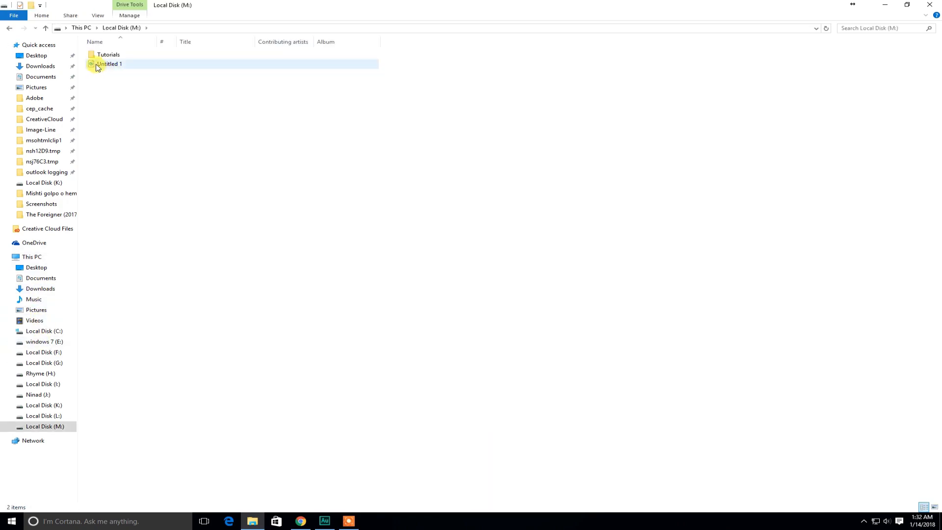
click(292, 402)
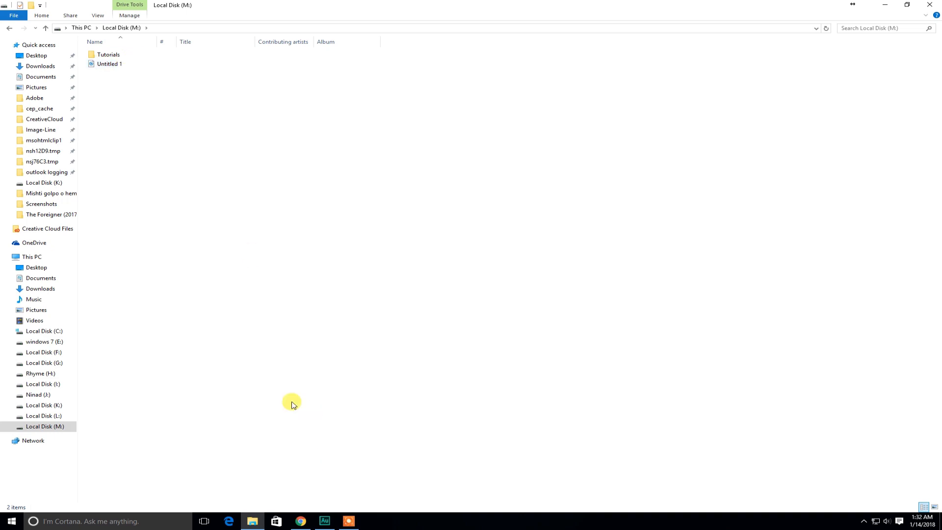
click(109, 63)
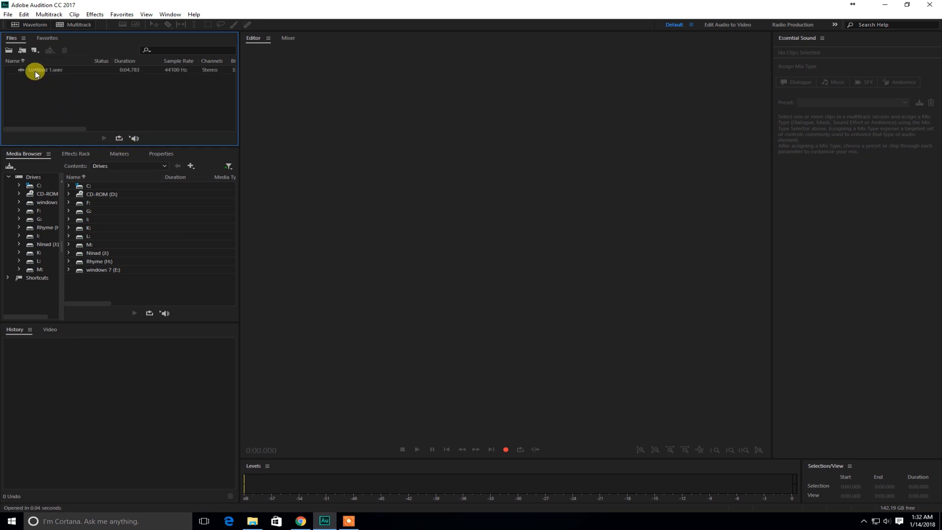
- Load Untitled 1 into the waveform editor and listen from near the clip start
double_click(43, 70)
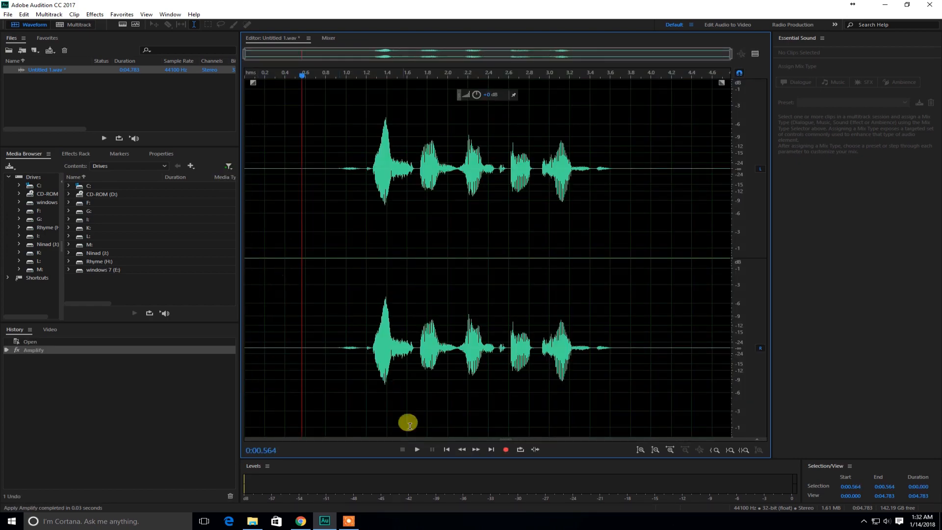
click(416, 448)
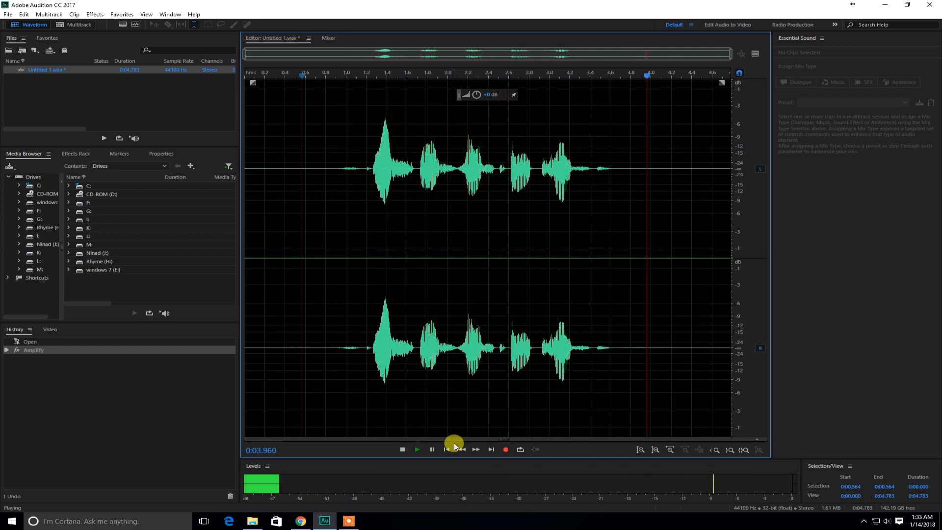
click(402, 449)
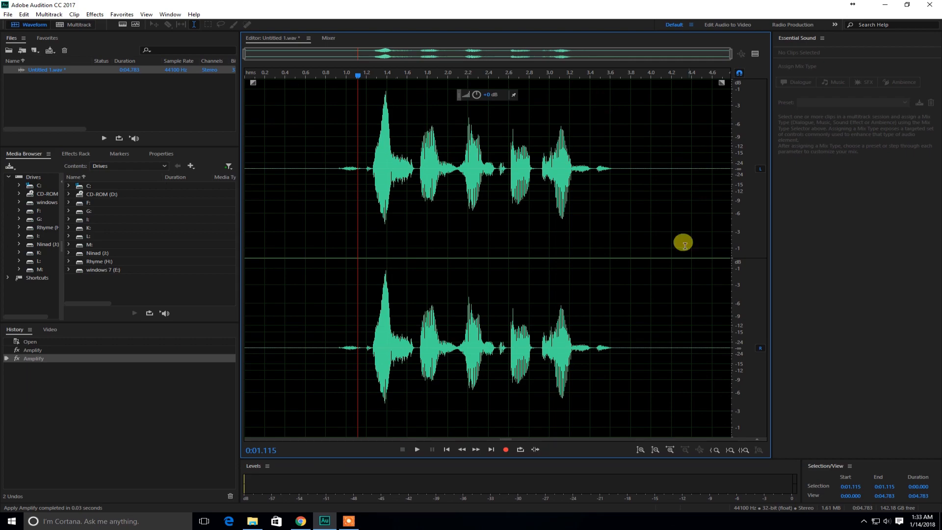
- Play the twice-amplified clip back through to its end
click(416, 450)
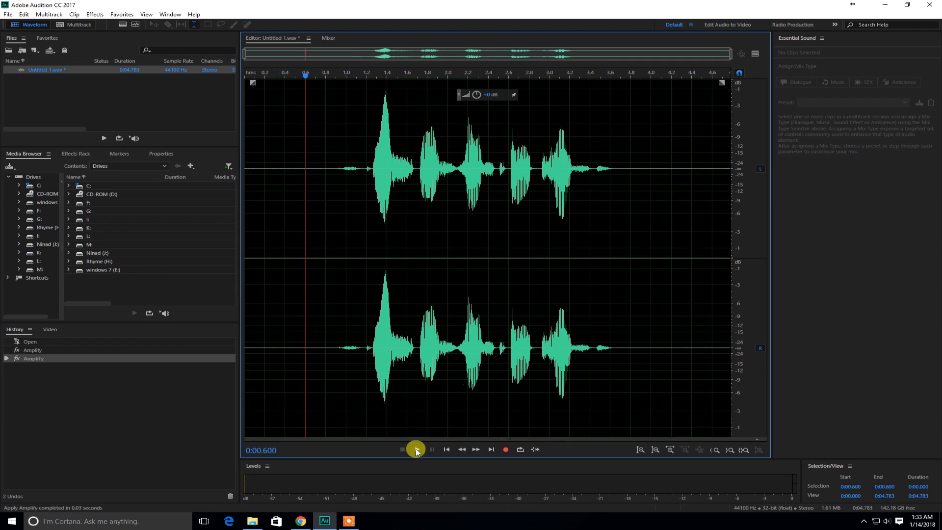
click(416, 450)
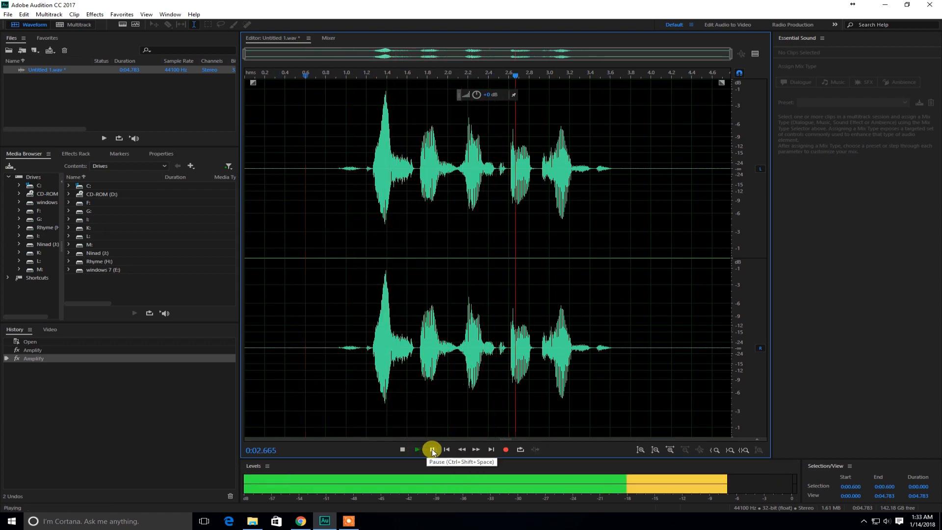
click(402, 450)
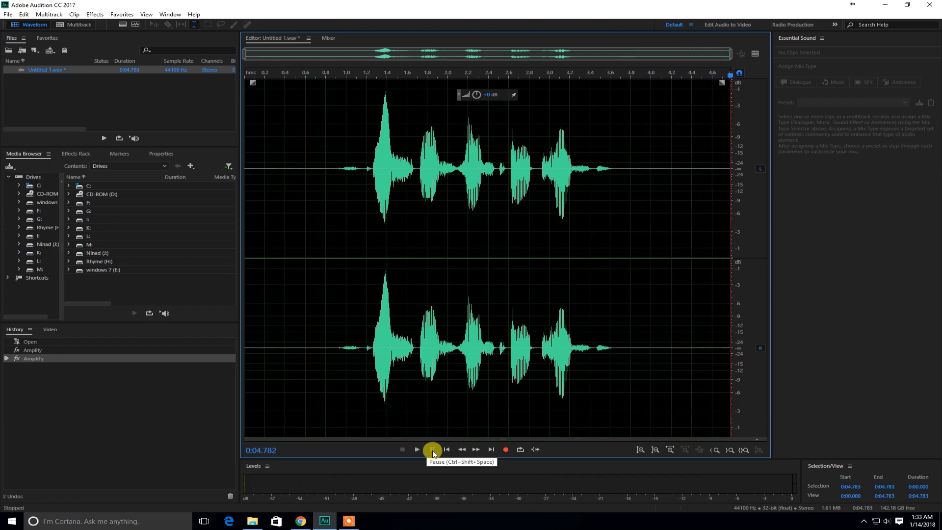
click(417, 448)
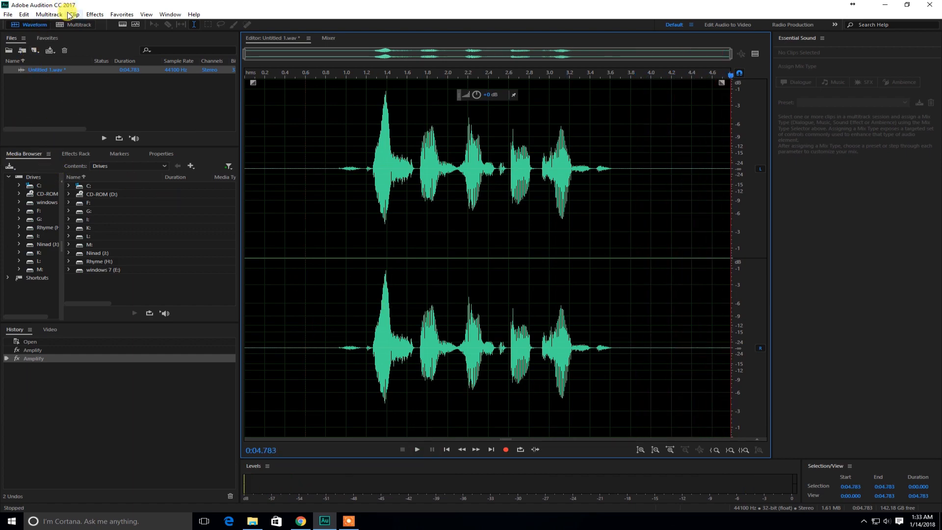
- Preview the FFT Filter's Telephone - Receiver preset on the voice clip
click(94, 14)
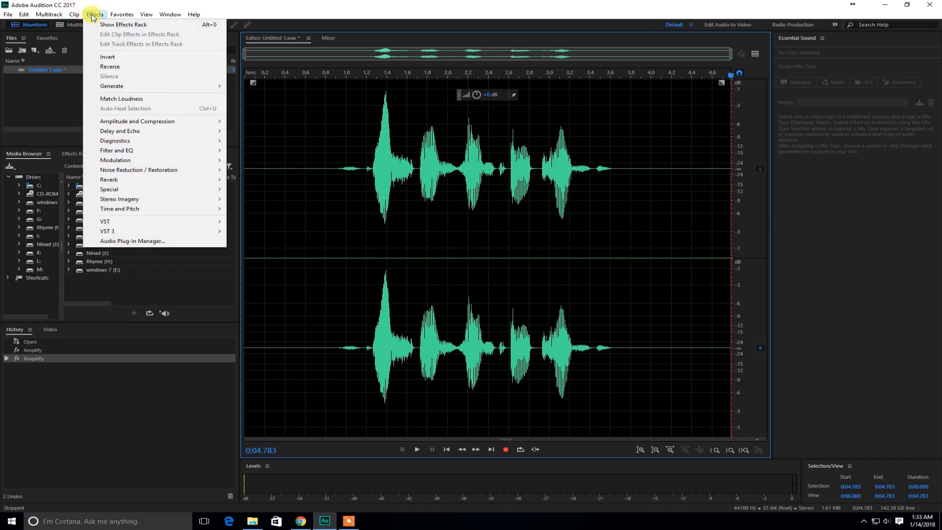
mouse_move(117, 150)
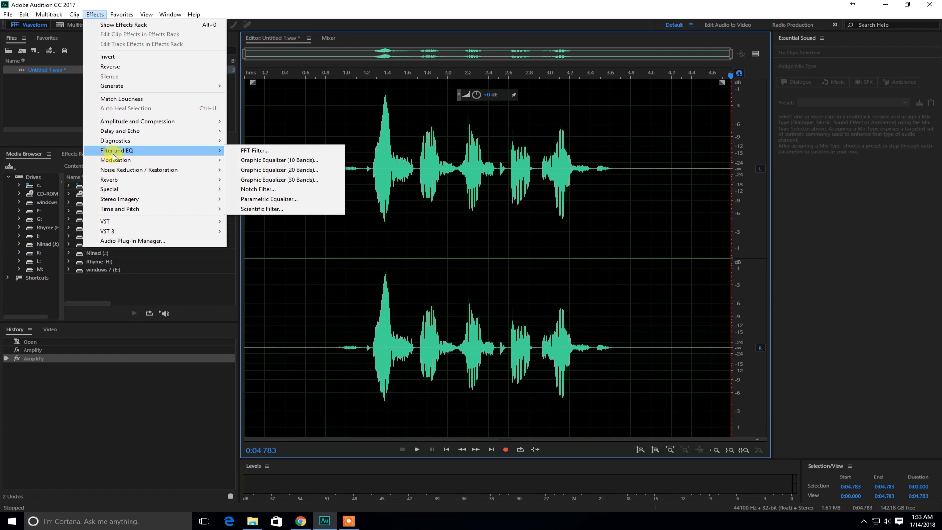
mouse_move(256, 150)
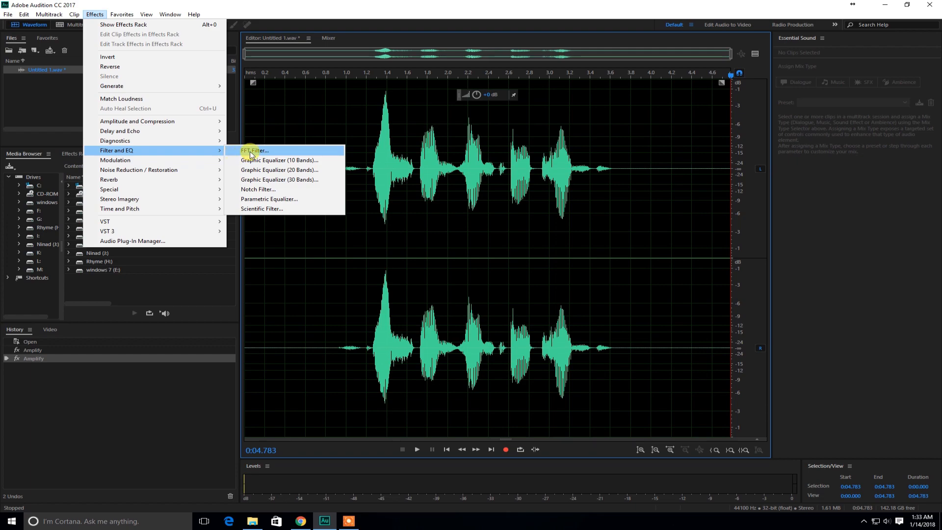
click(255, 150)
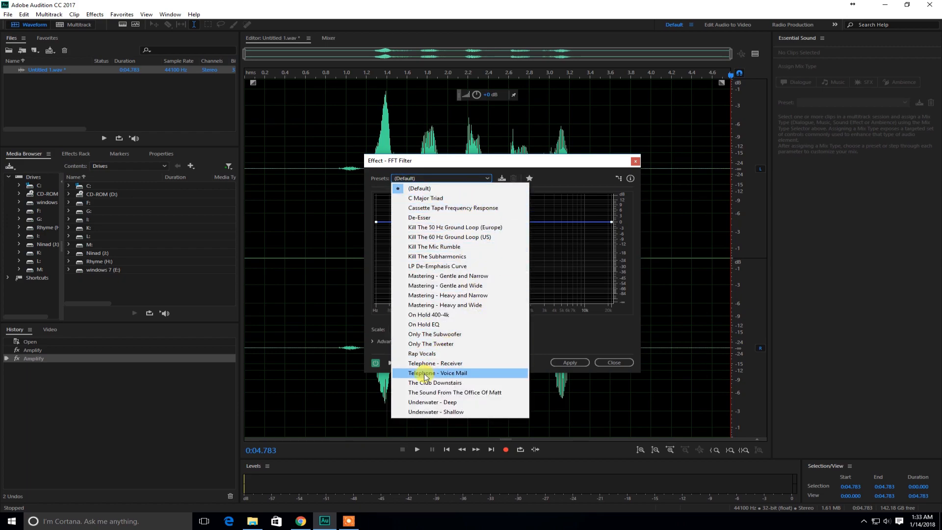
mouse_move(448, 383)
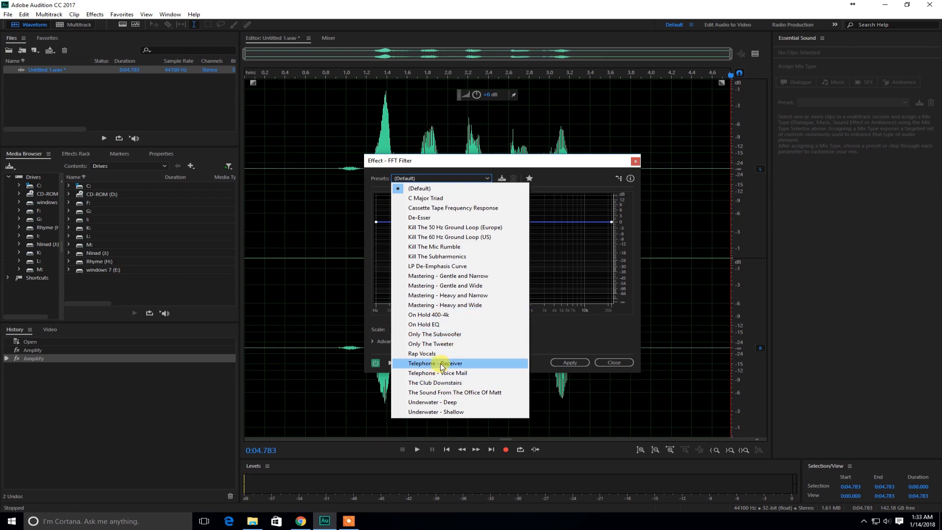
mouse_move(467, 365)
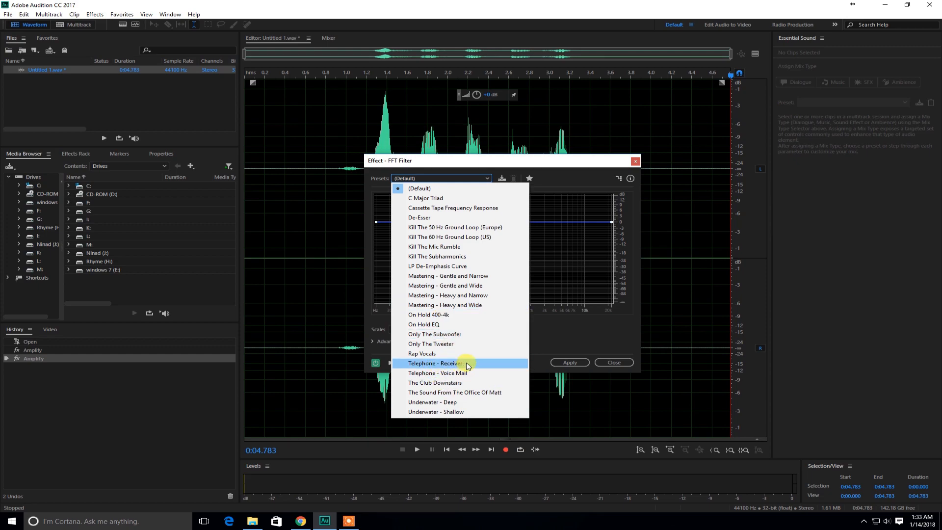
click(434, 363)
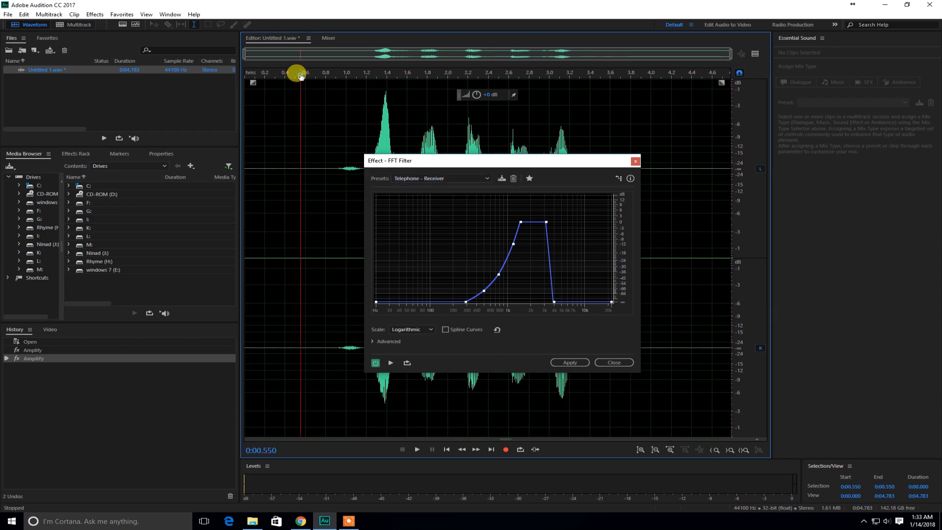
click(390, 362)
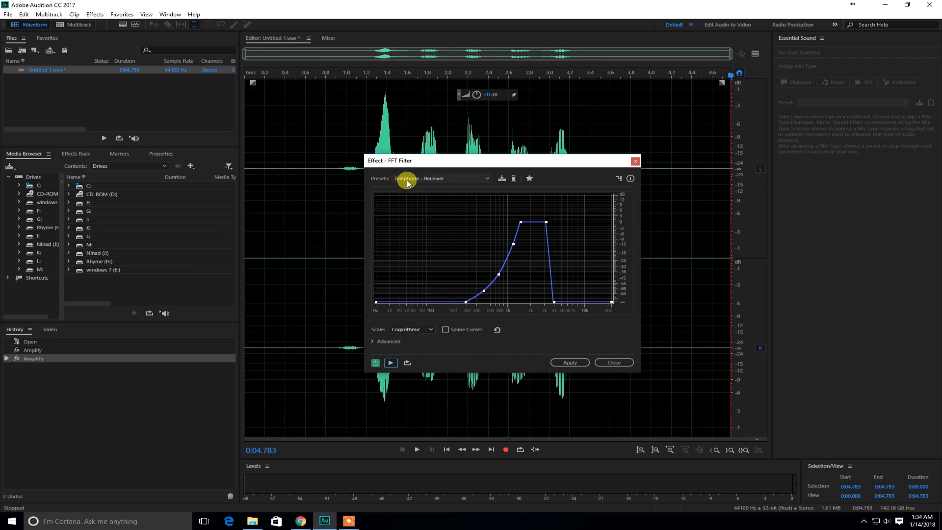
- Preview and apply the Telephone - Voice Mail FFT Filter preset, thinning the waveform
click(441, 178)
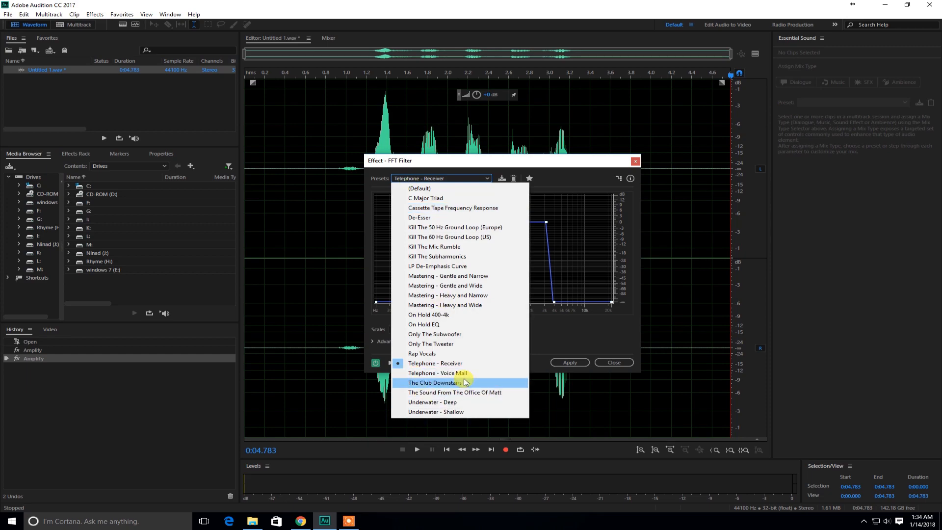
mouse_move(438, 373)
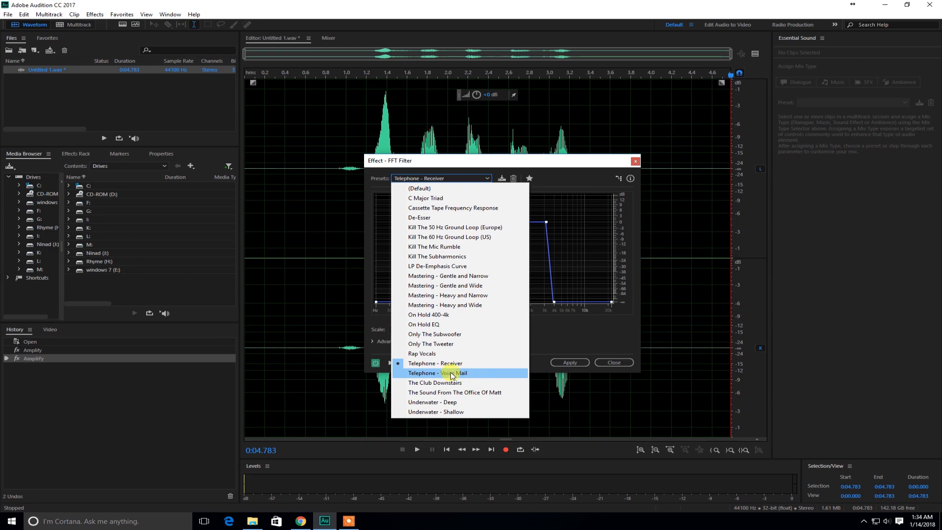
click(440, 373)
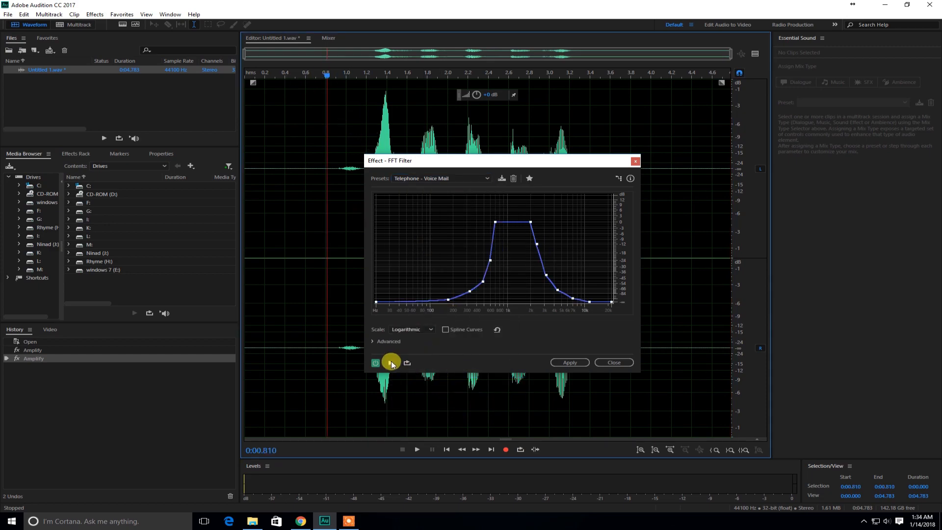
click(393, 362)
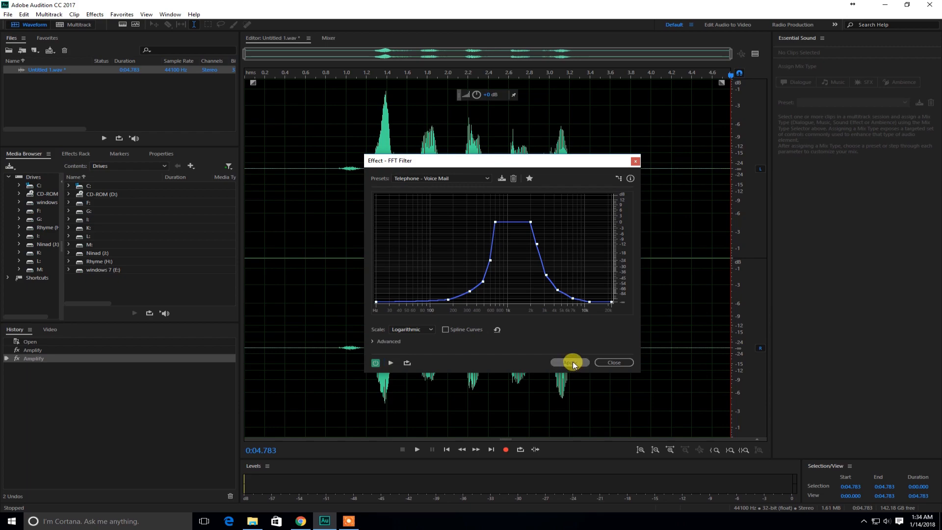
click(570, 362)
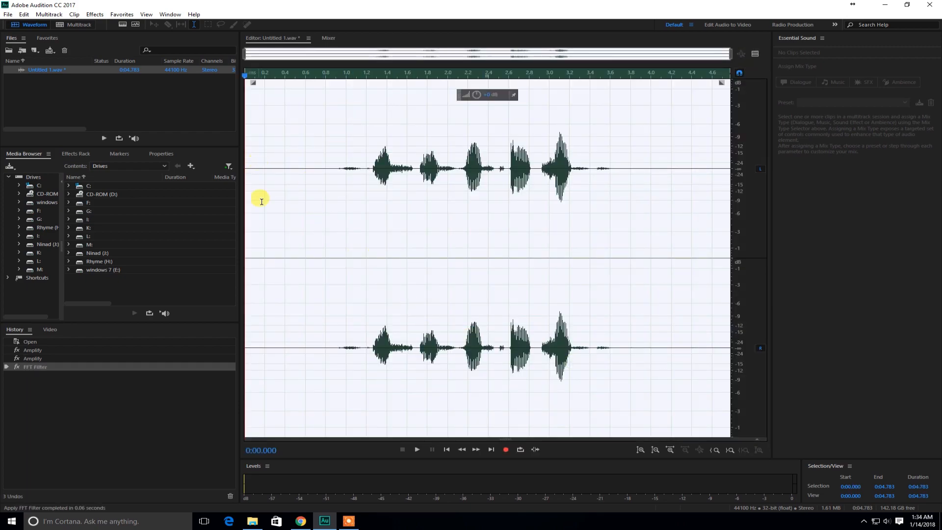
mouse_move(411, 201)
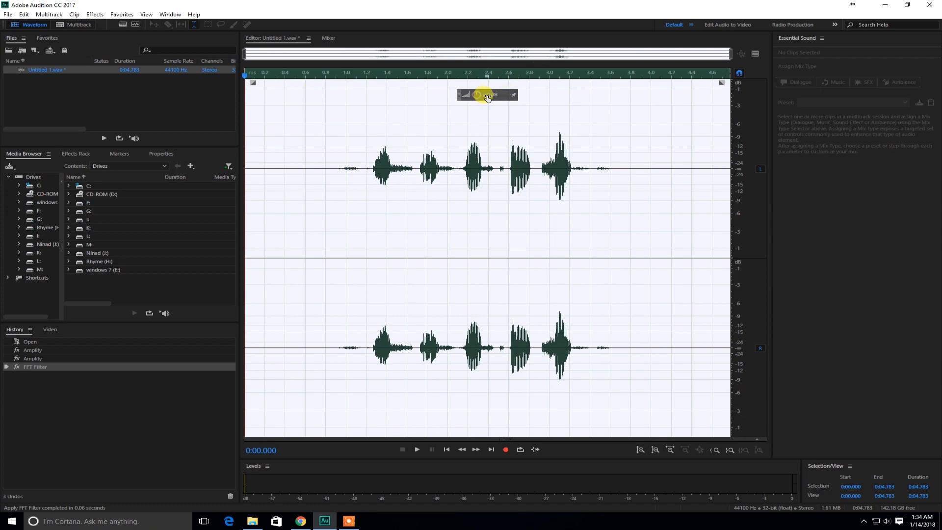
- Raise the on-clip gain to restore a tall waveform and play it back to the end
click(478, 94)
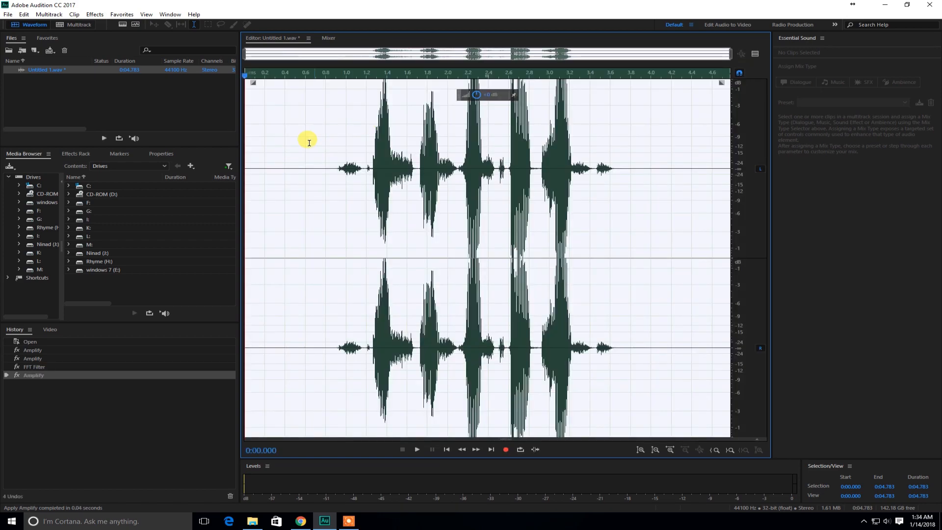
click(416, 449)
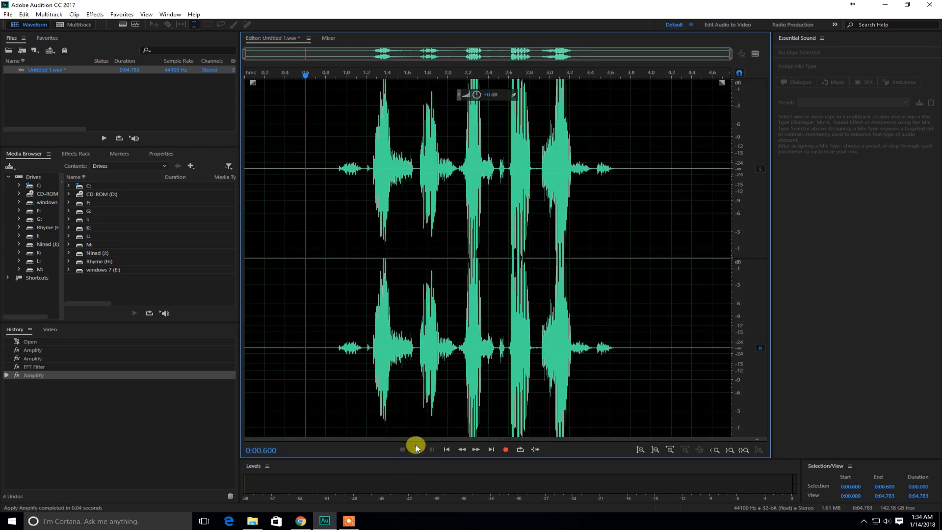
click(416, 449)
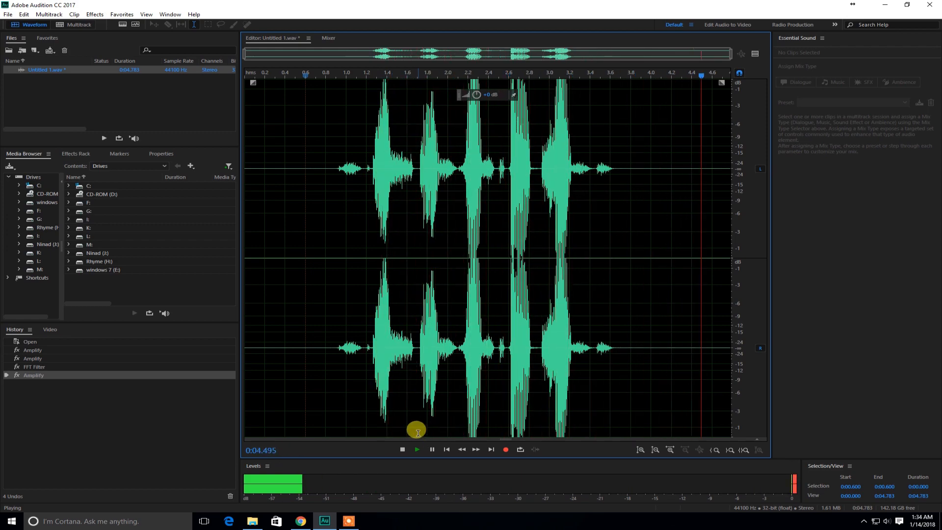
click(402, 449)
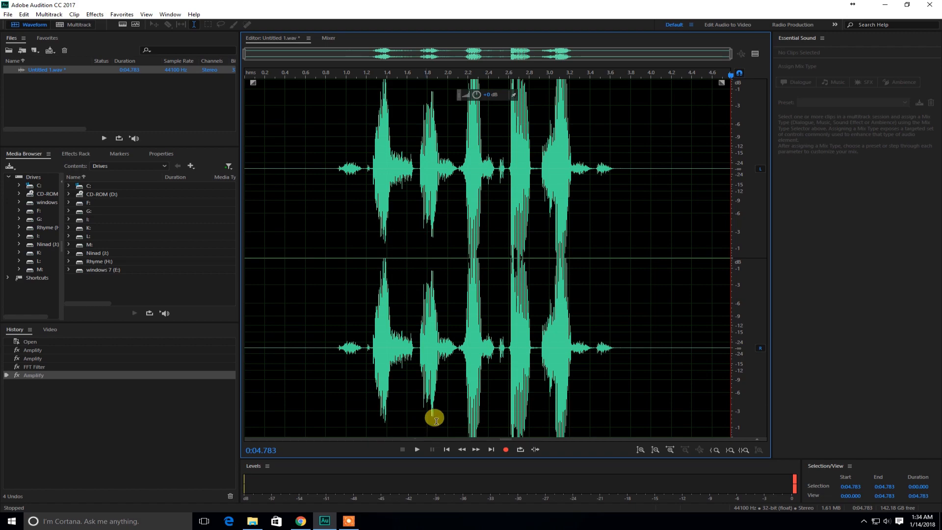